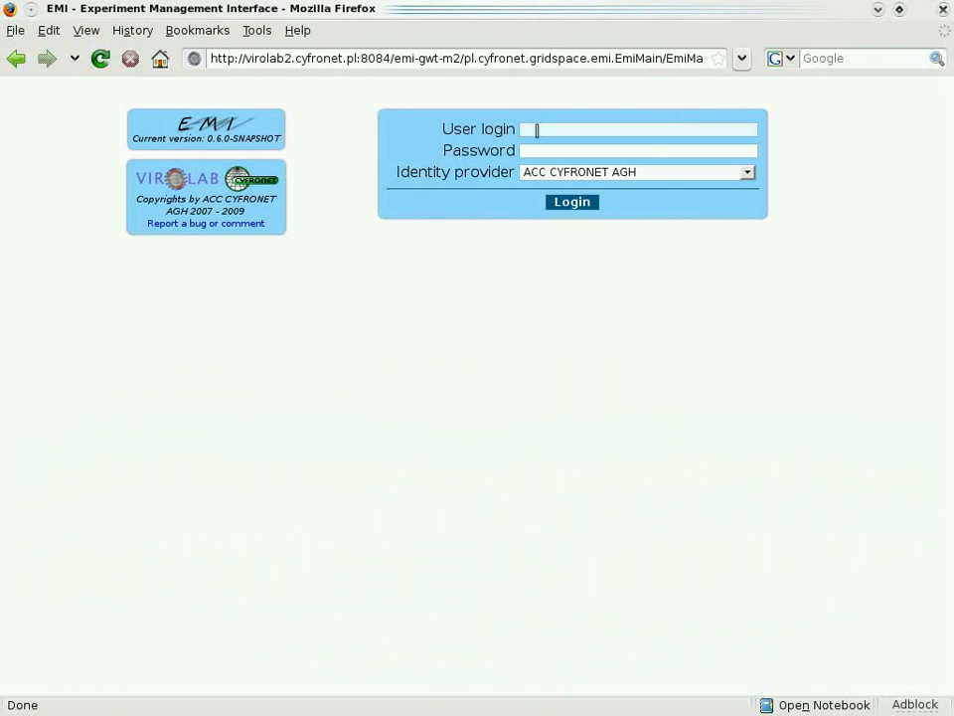
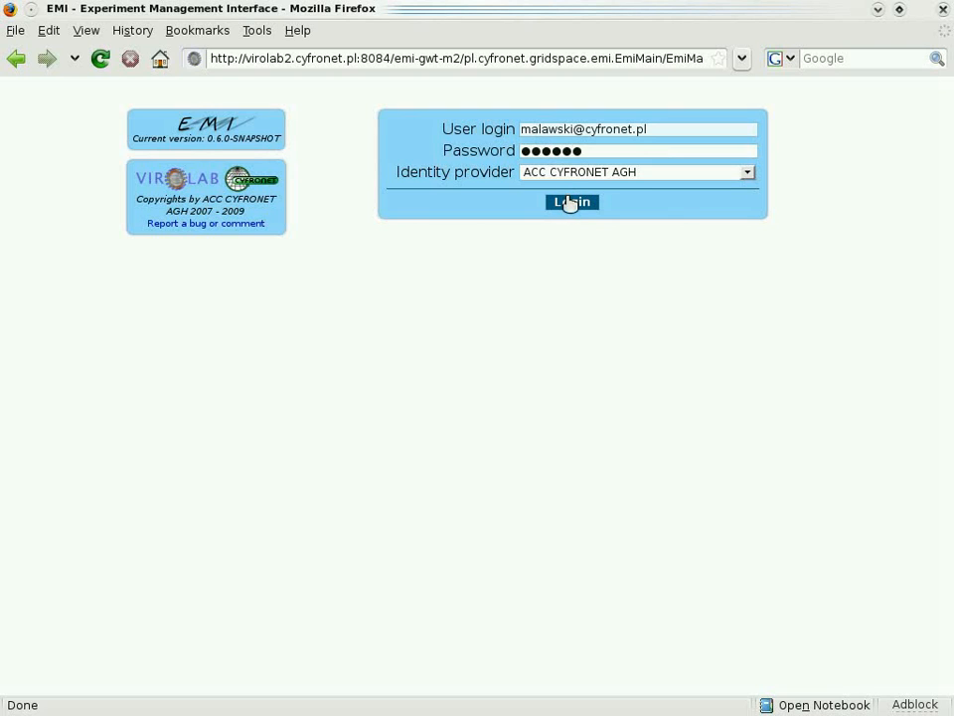
pyautogui.click(572, 202)
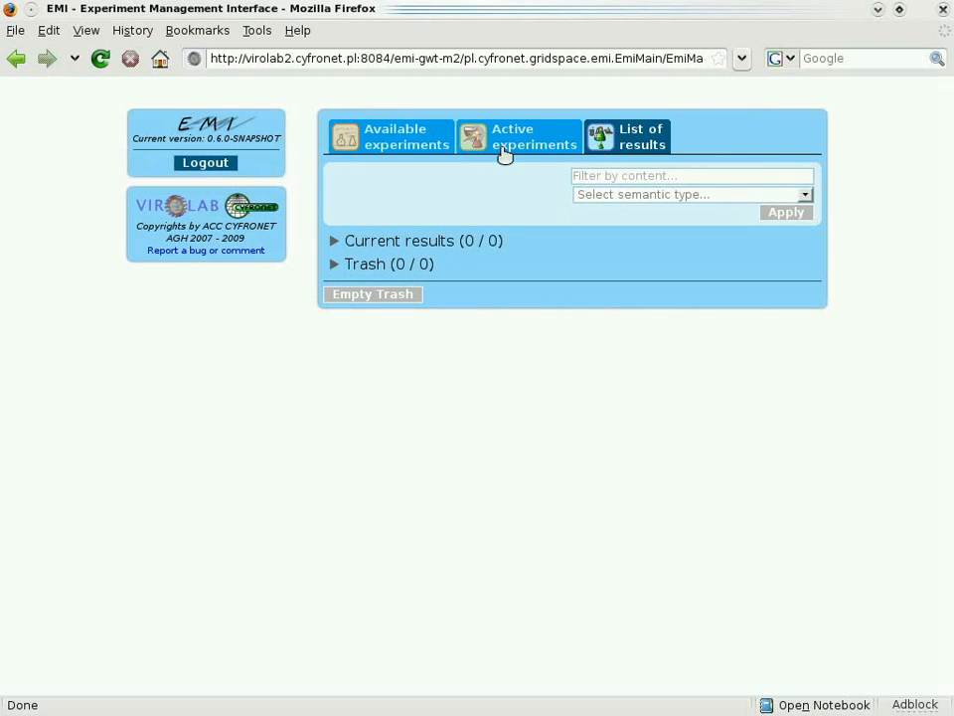
# Find ProteinFoldingEarly on page 2 of Available experiments and expand its details
pyautogui.click(391, 136)
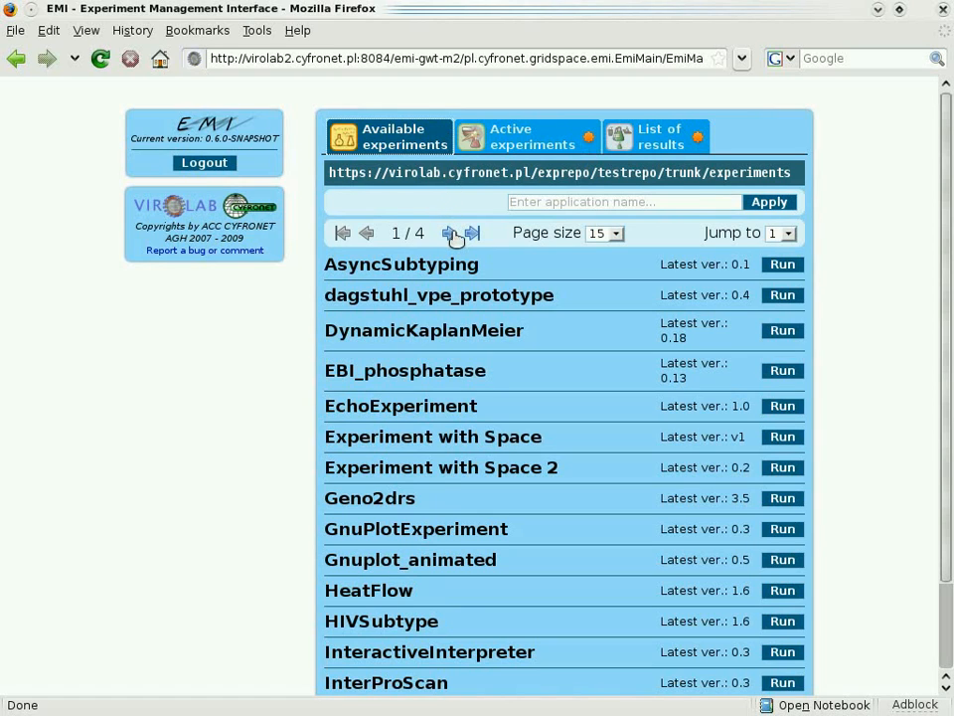
pyautogui.click(448, 233)
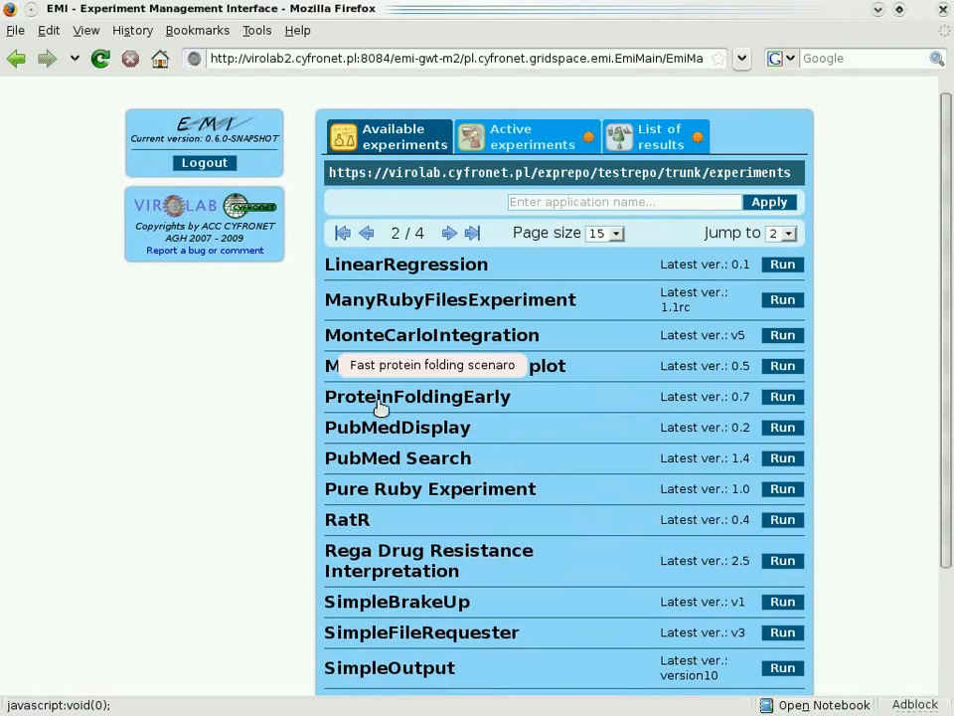
pyautogui.click(418, 396)
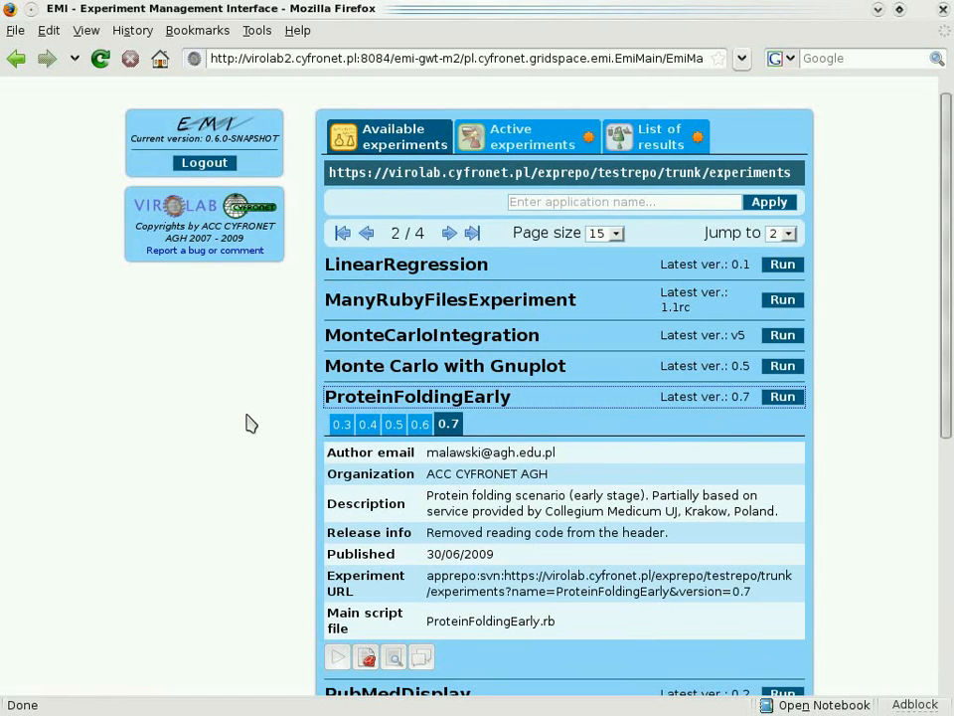
pyautogui.moveTo(317, 647)
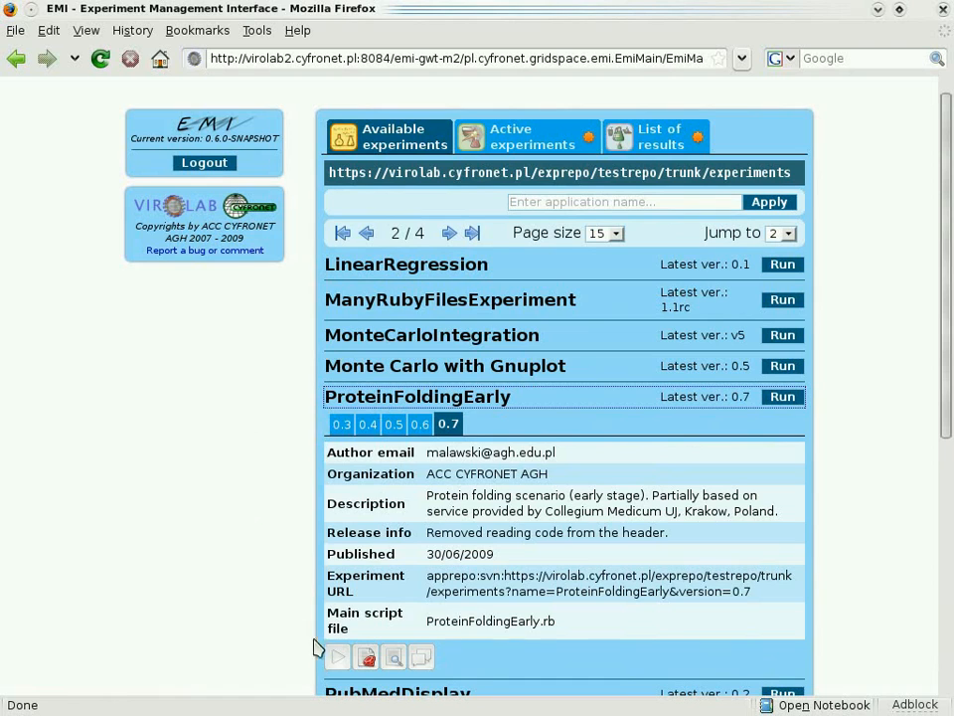
pyautogui.click(365, 656)
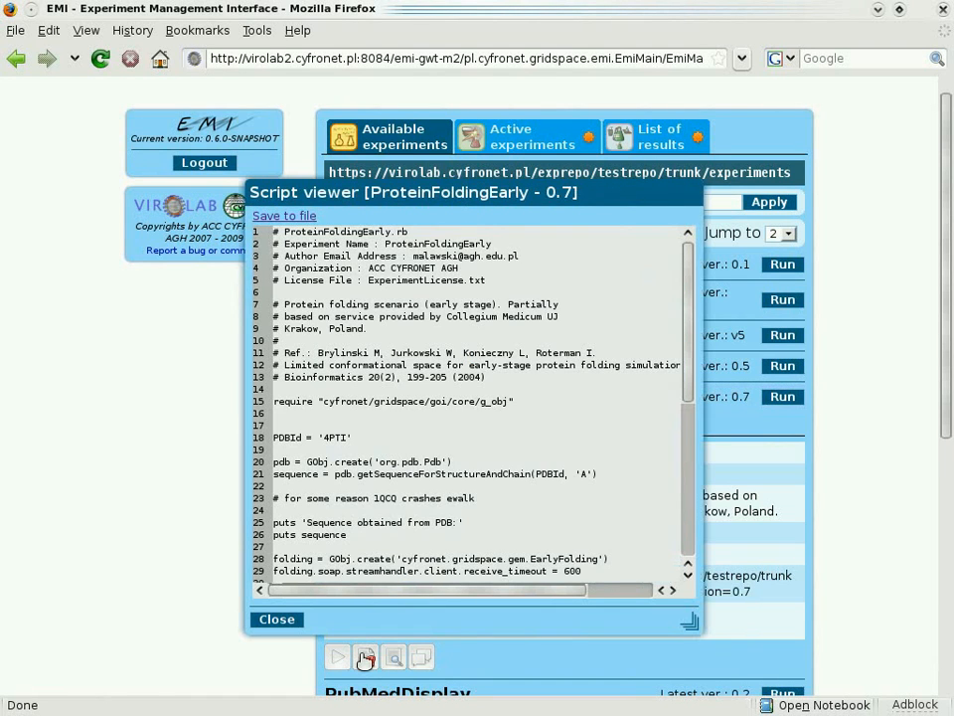
pyautogui.moveTo(329, 498)
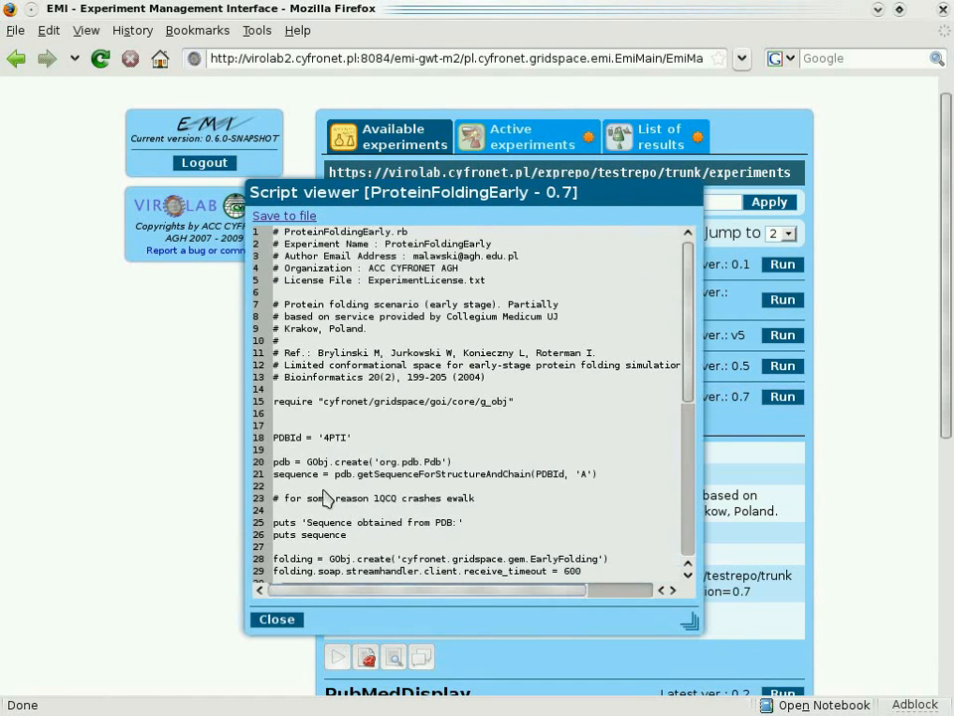
pyautogui.moveTo(282, 353); pyautogui.dragTo(487, 378)
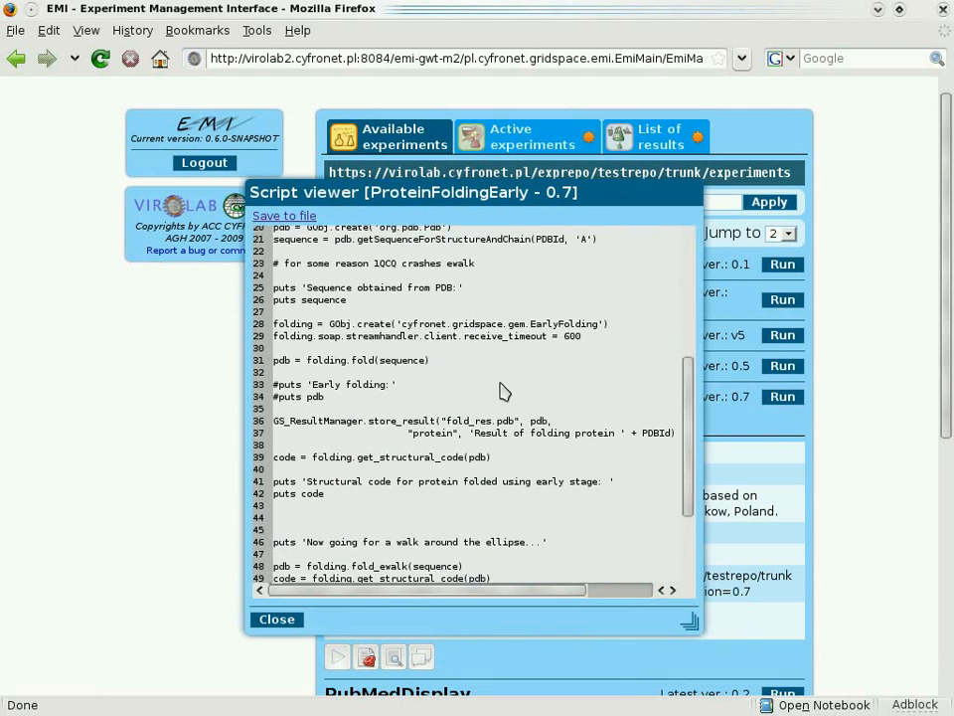
pyautogui.scroll(-3)
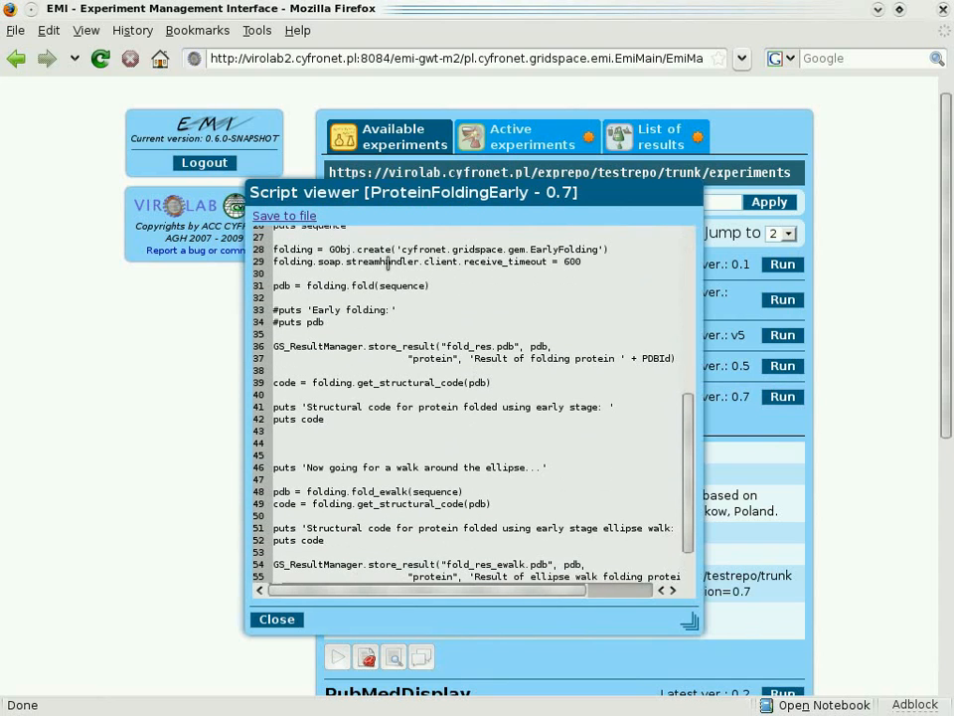
pyautogui.tripleClick(437, 249)
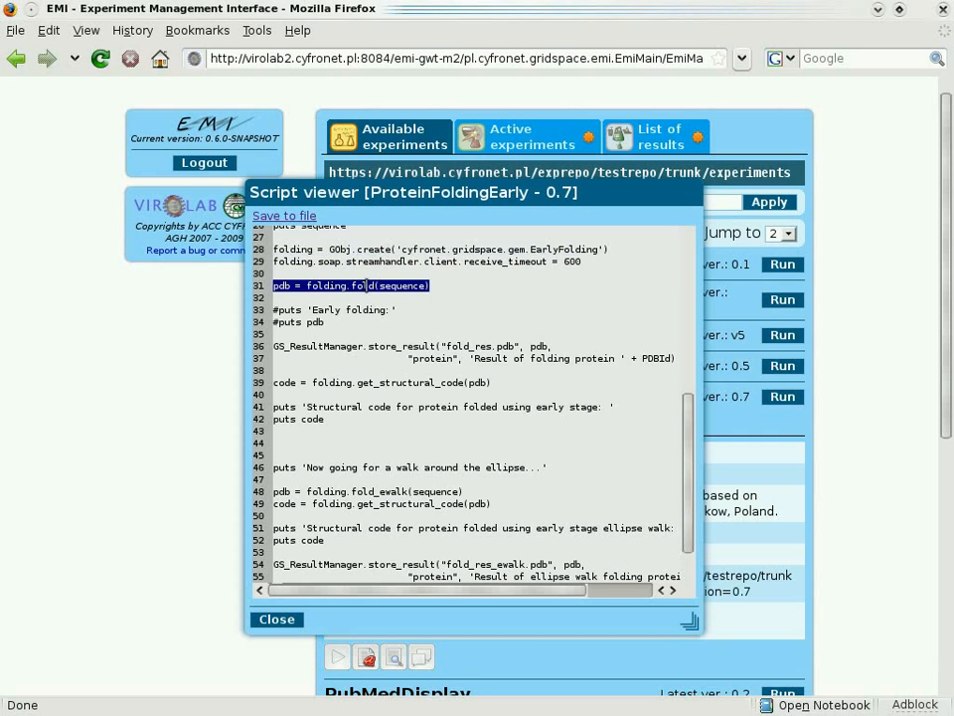
pyautogui.click(368, 285)
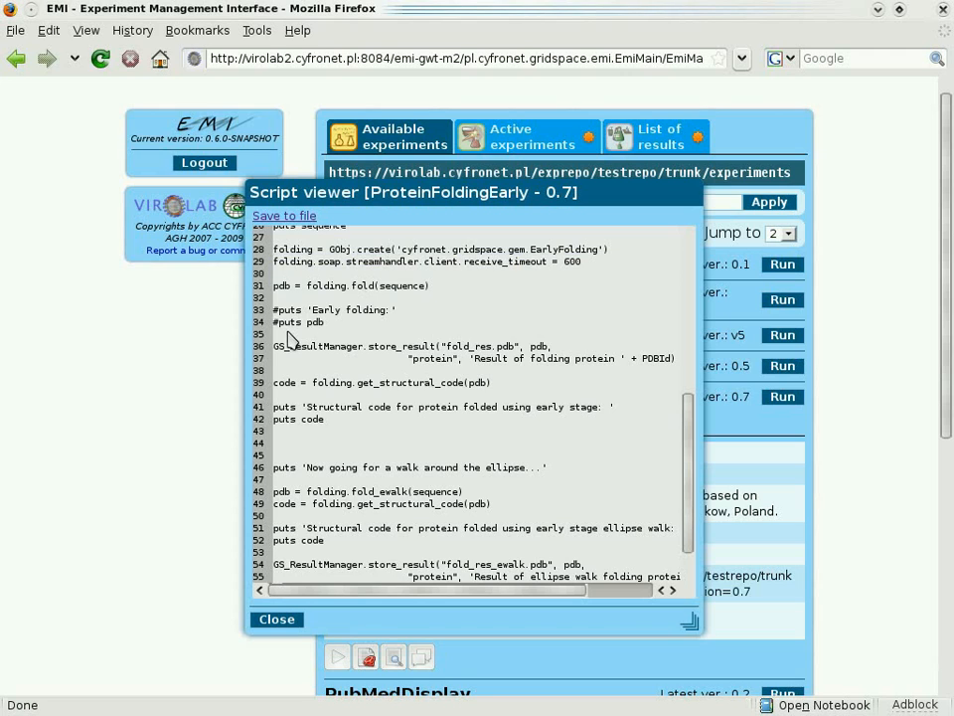
pyautogui.doubleClick(316, 346)
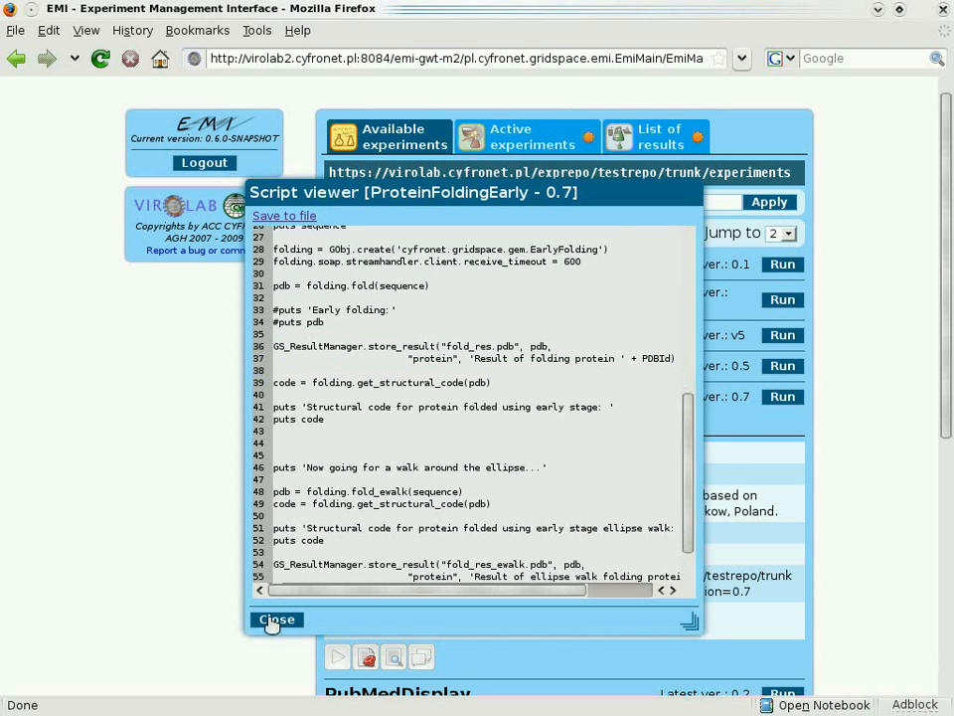
pyautogui.click(276, 619)
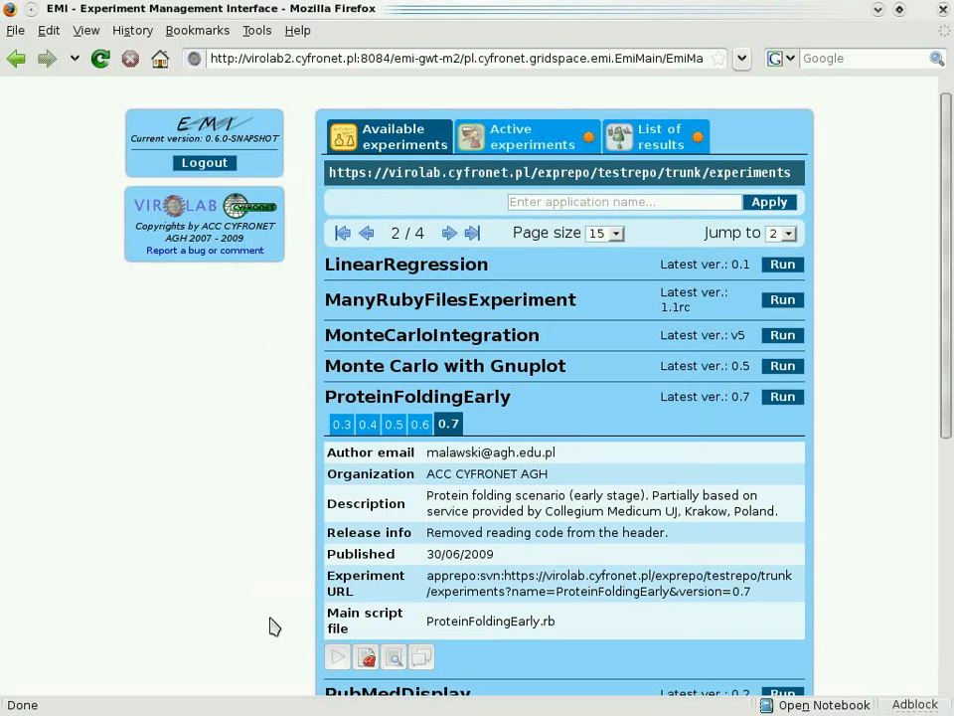
pyautogui.moveTo(338, 656)
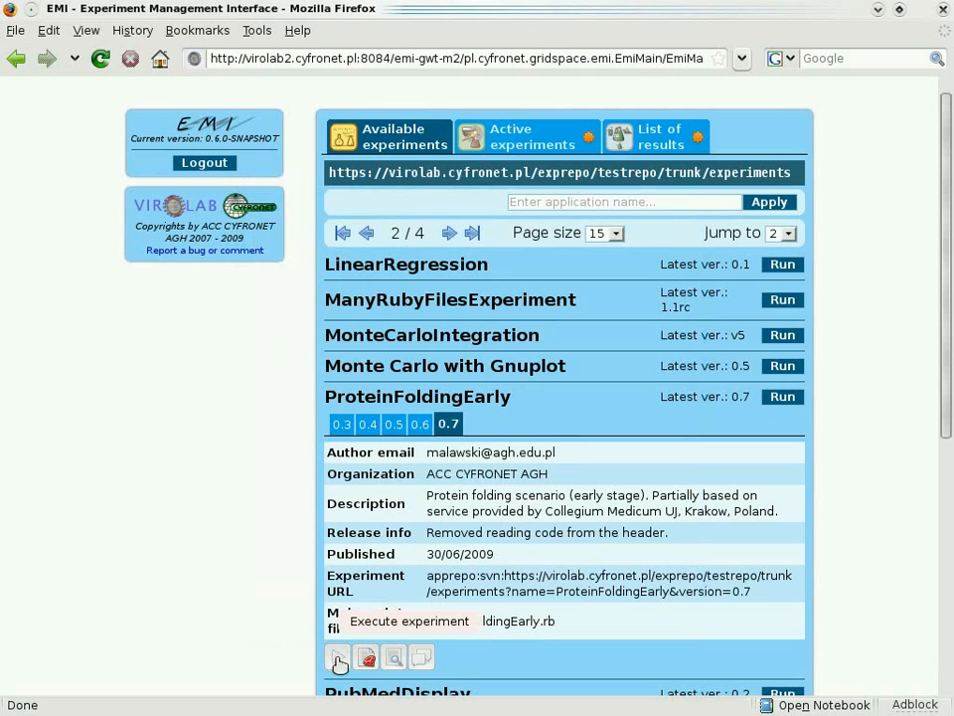
# Run ProteinFoldingEarly 0.7 with the log level set to none
pyautogui.click(408, 620)
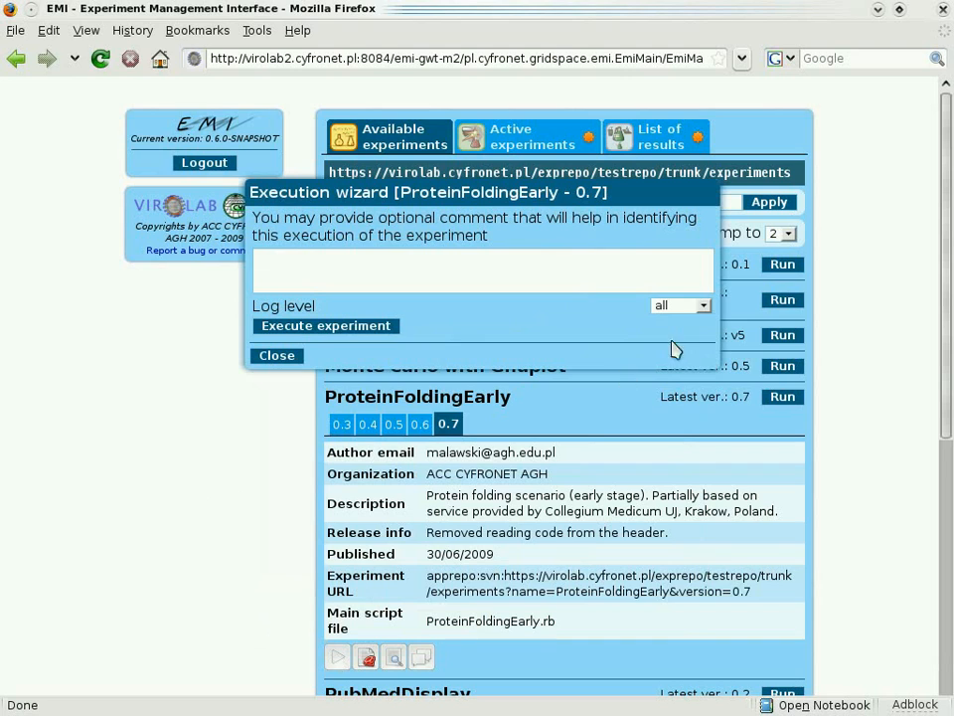
pyautogui.click(680, 305)
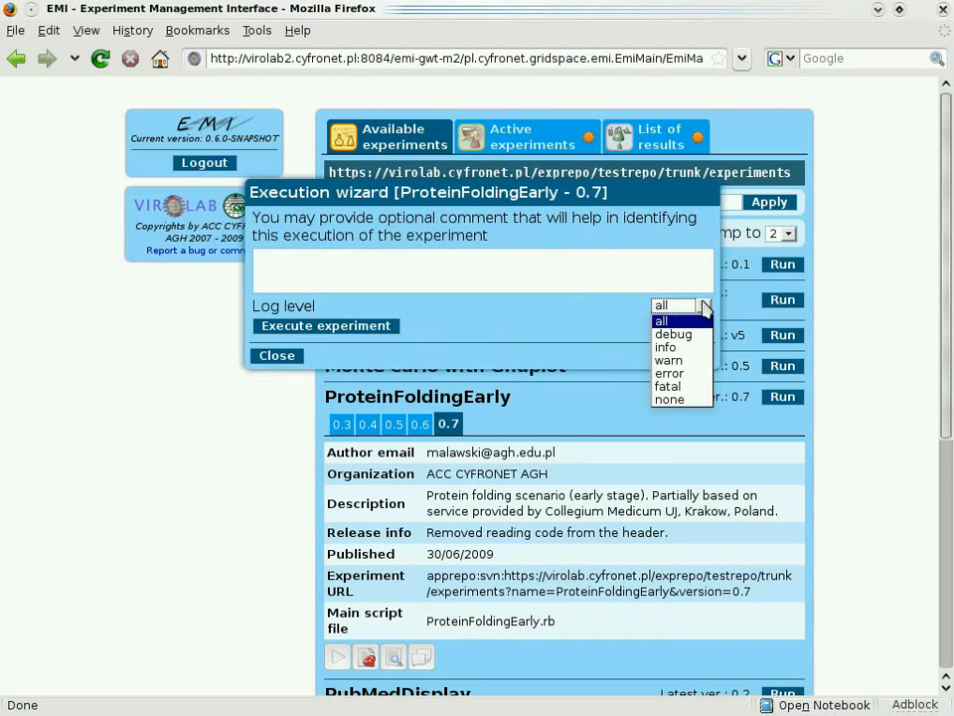
pyautogui.click(669, 399)
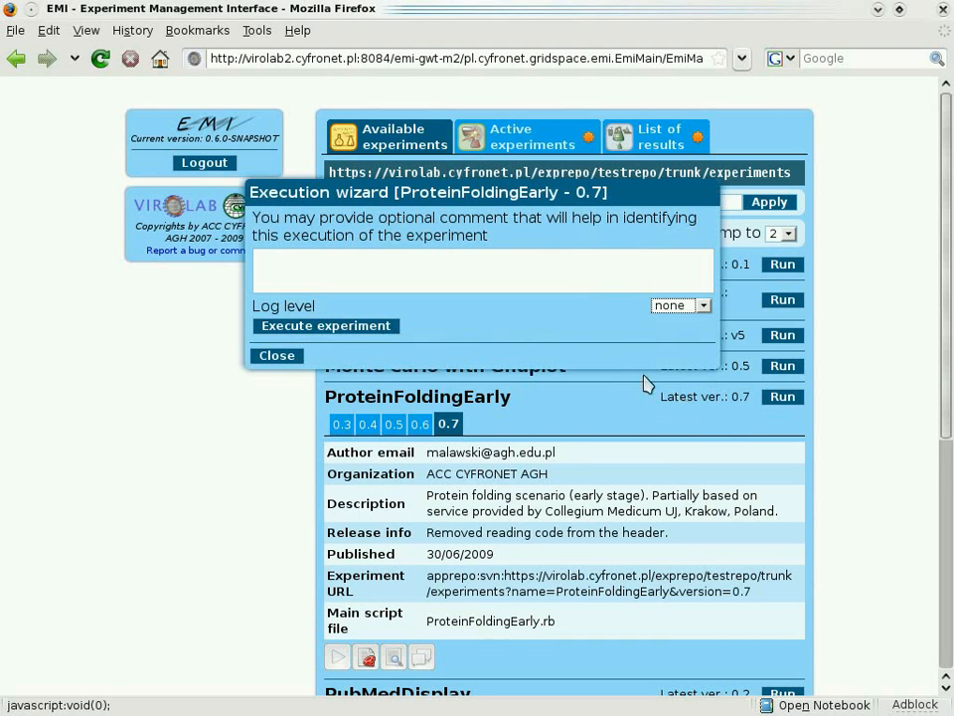
pyautogui.click(326, 325)
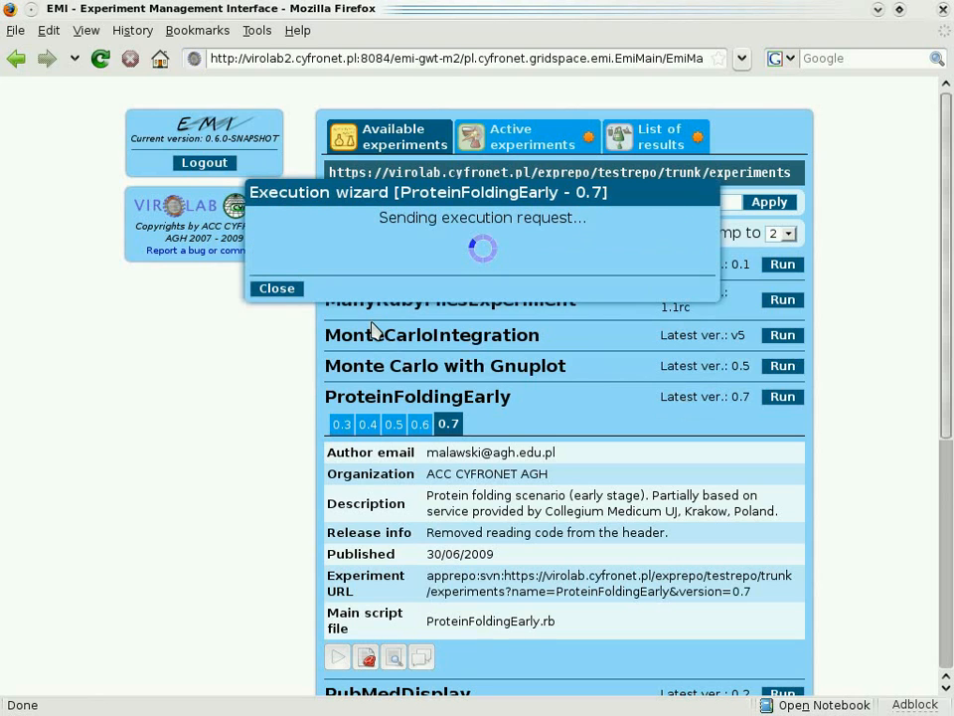
pyautogui.click(276, 288)
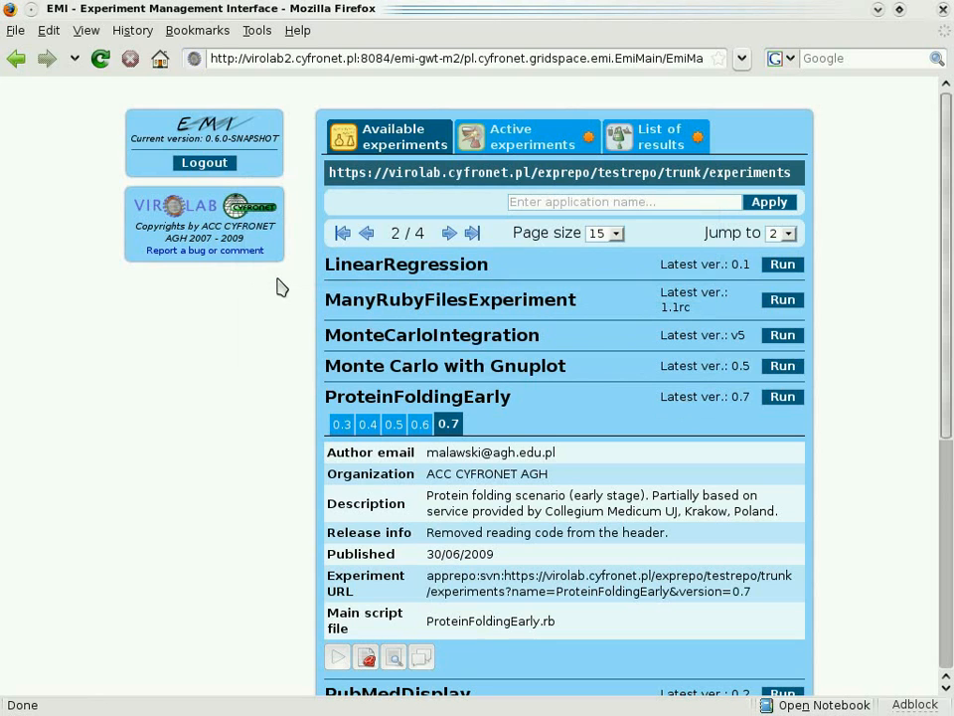
# View the running ProteinFoldingEarly 0.7 run and its log in Active experiments
pyautogui.click(527, 136)
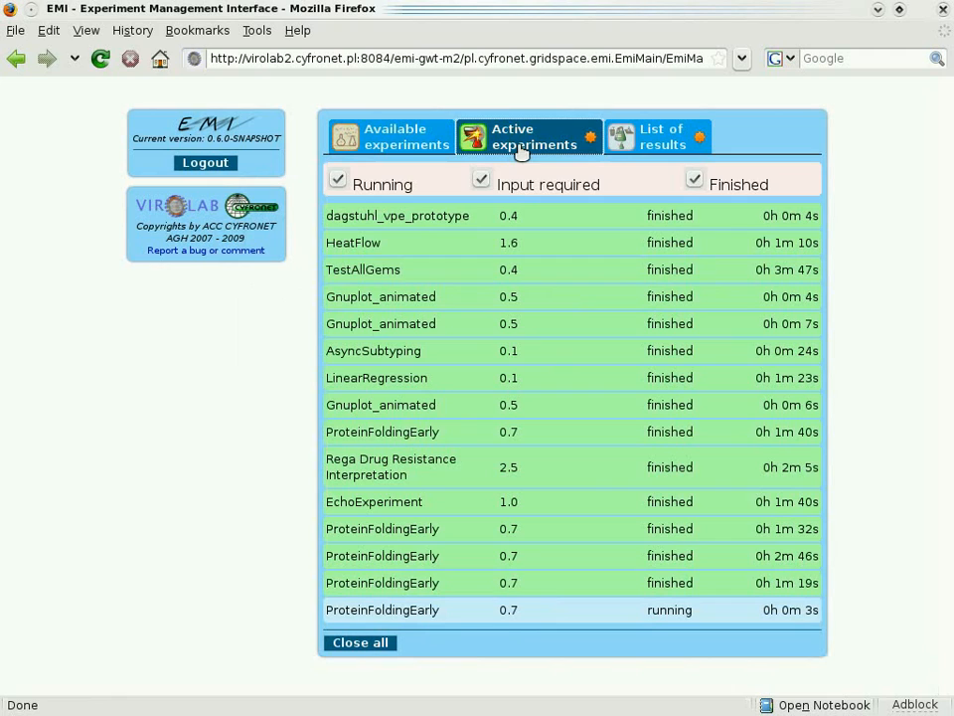
pyautogui.moveTo(226, 411)
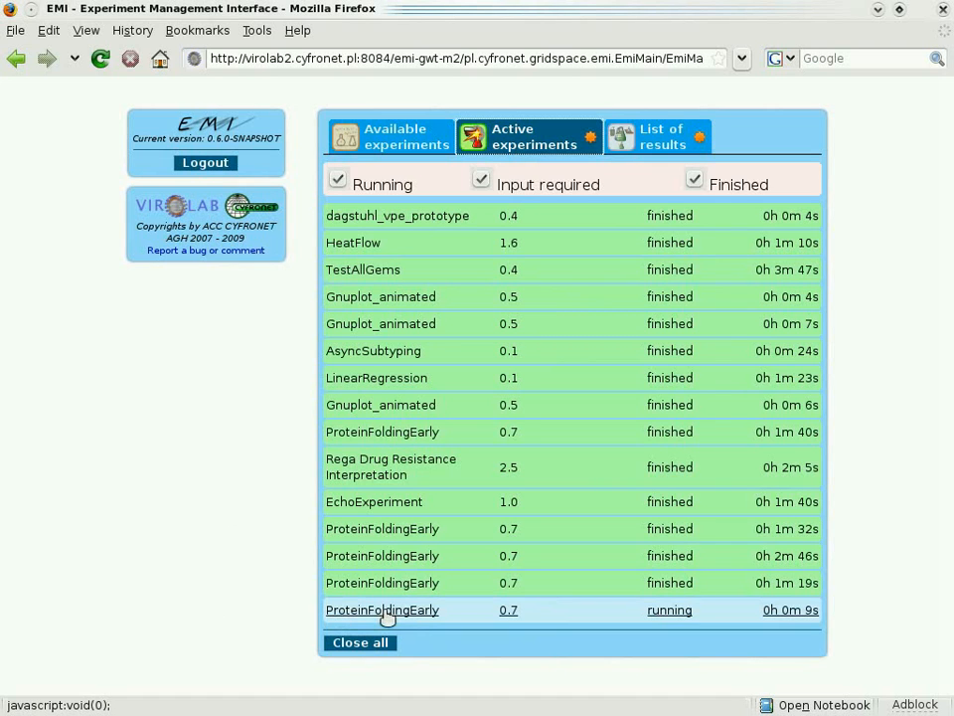
pyautogui.click(382, 610)
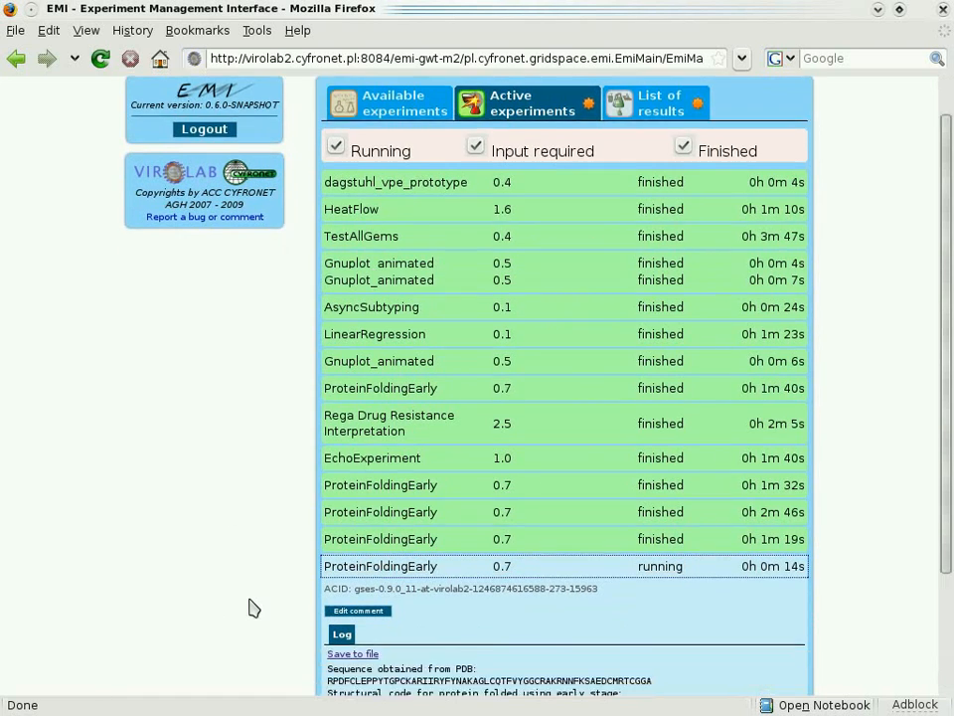
pyautogui.scroll(-3)
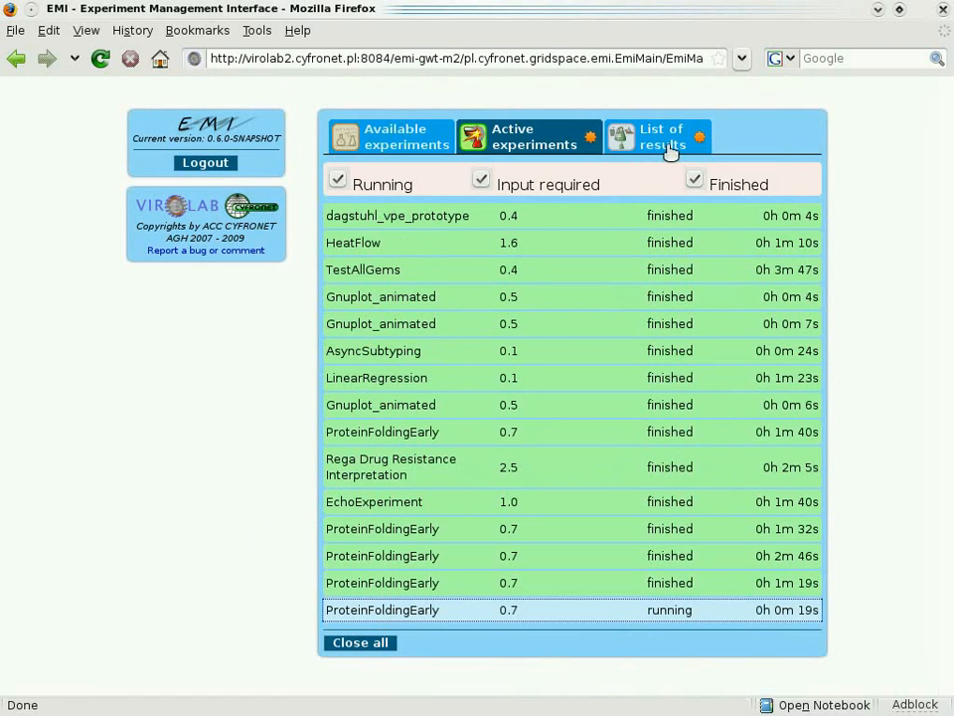
# Filter the results list to the 'protein' semantic type
pyautogui.click(662, 136)
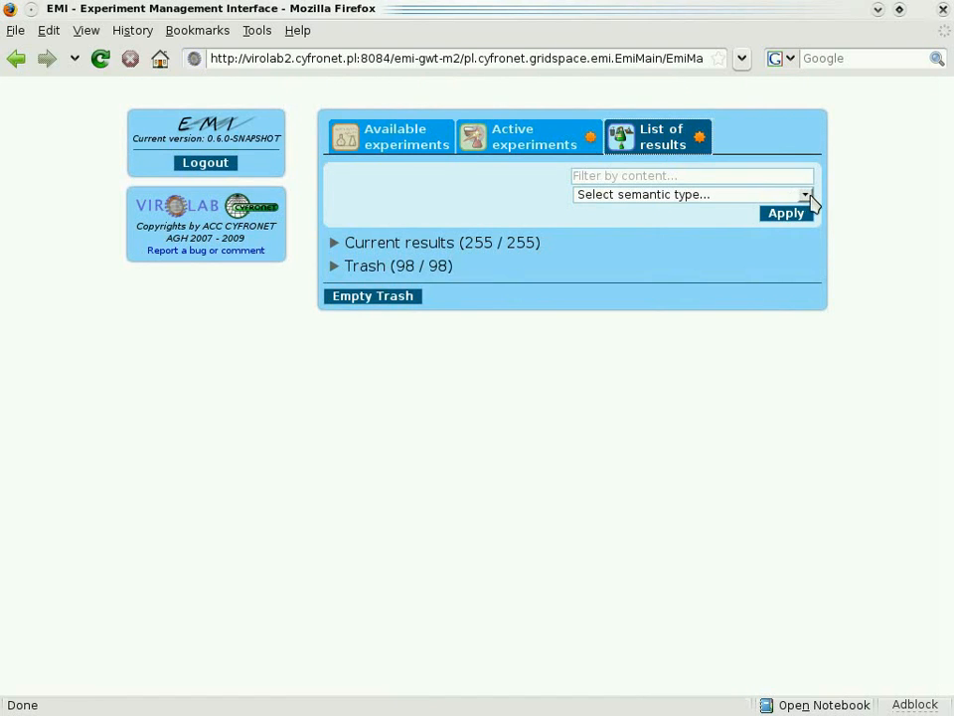
pyautogui.click(804, 194)
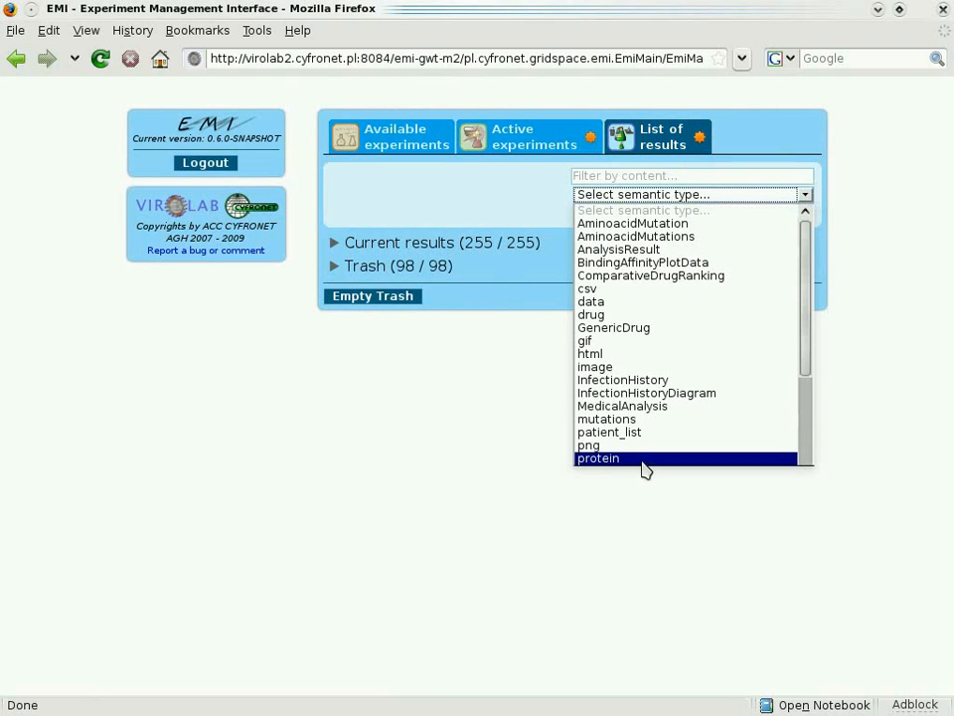
pyautogui.click(597, 458)
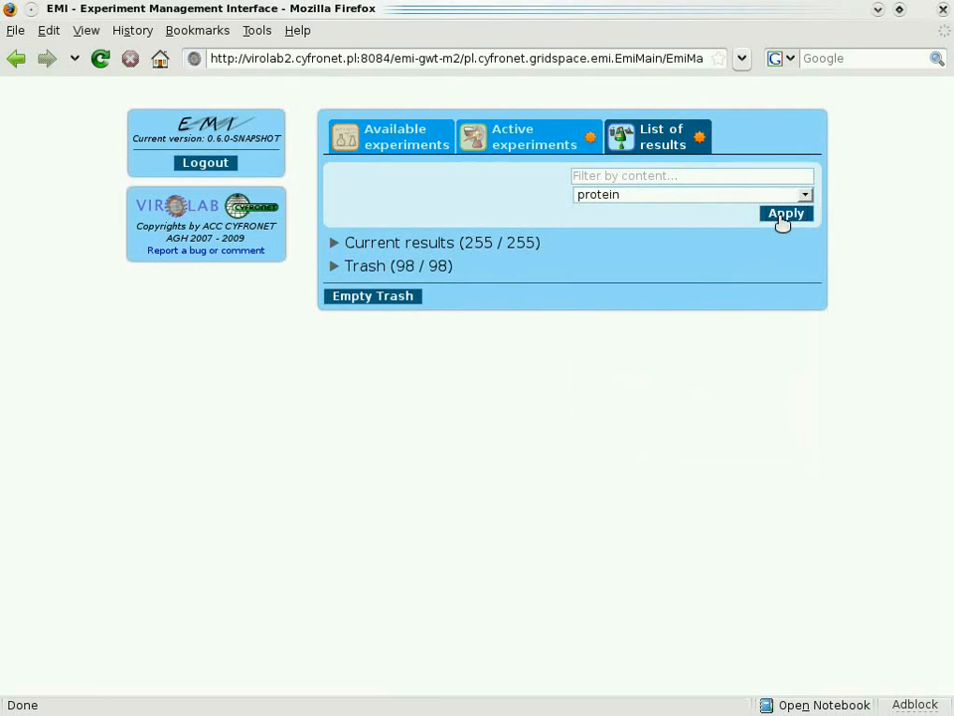
pyautogui.click(786, 213)
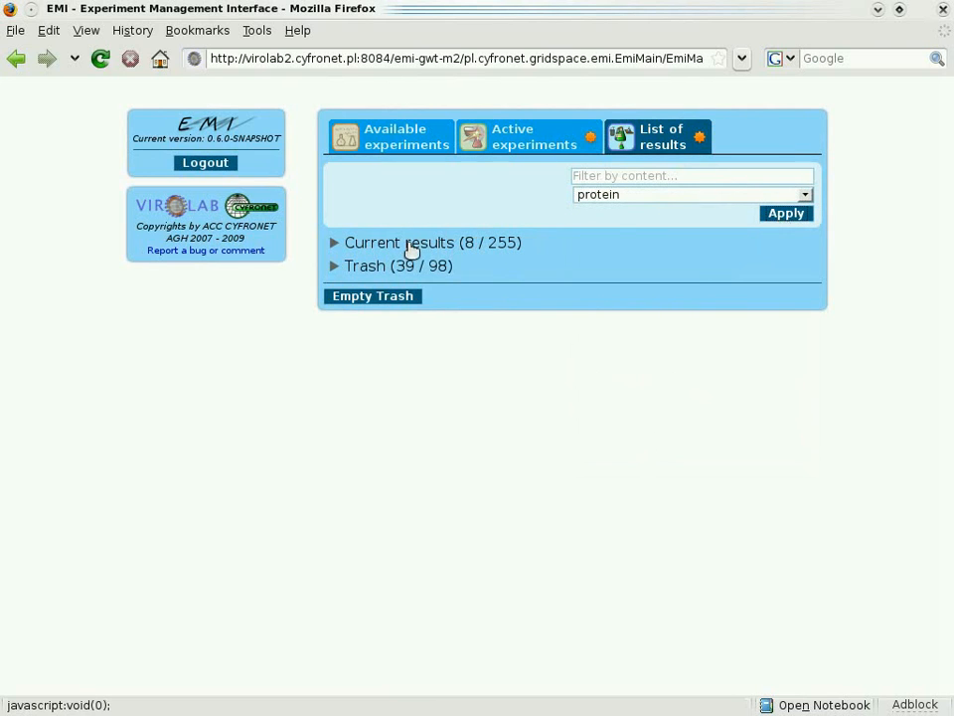
# Open the ellipse walk folding protein 4PTI result from Current results
pyautogui.click(399, 241)
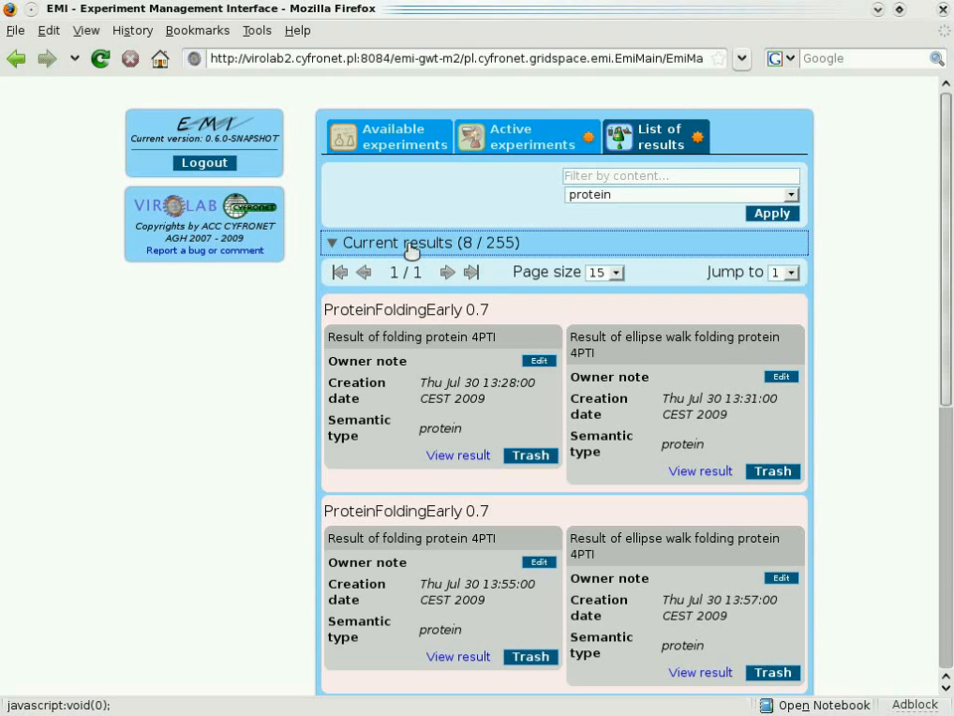
pyautogui.moveTo(699, 470)
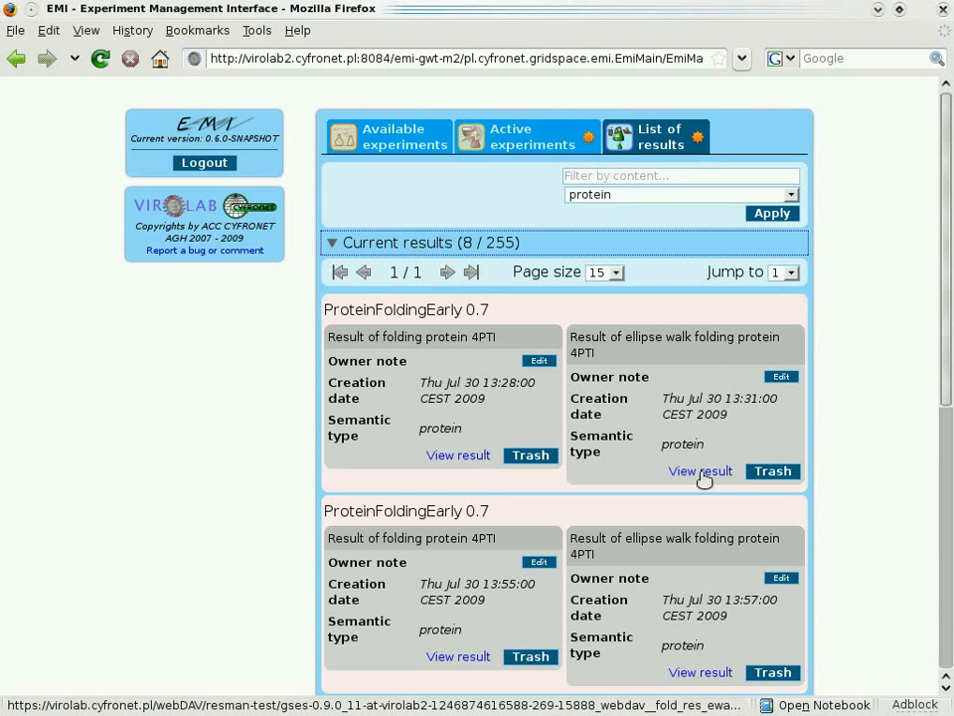
pyautogui.click(700, 470)
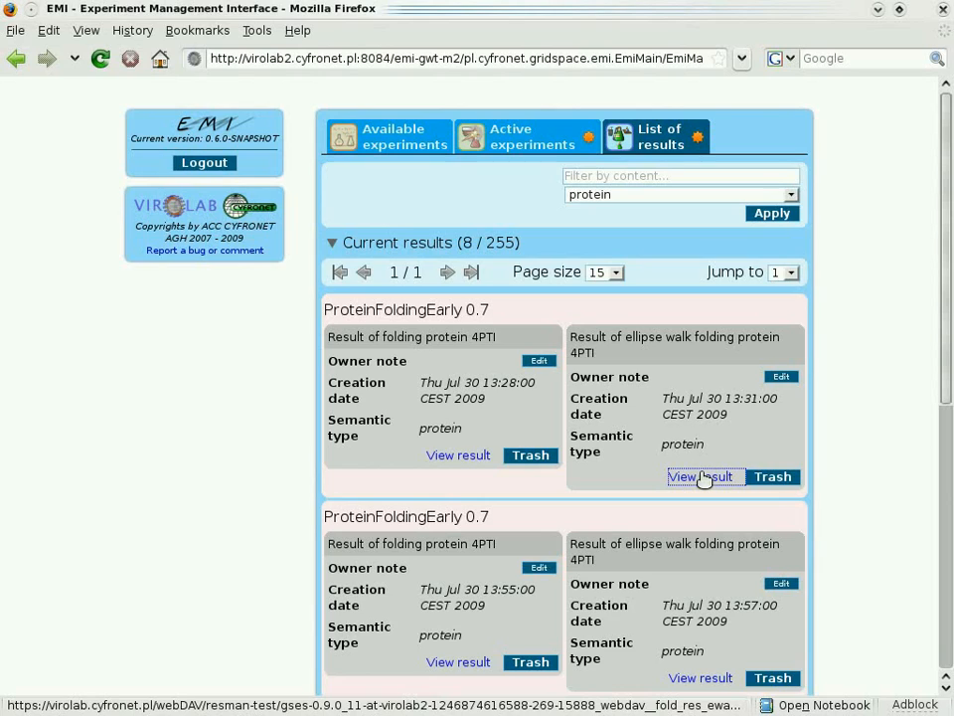
pyautogui.click(705, 476)
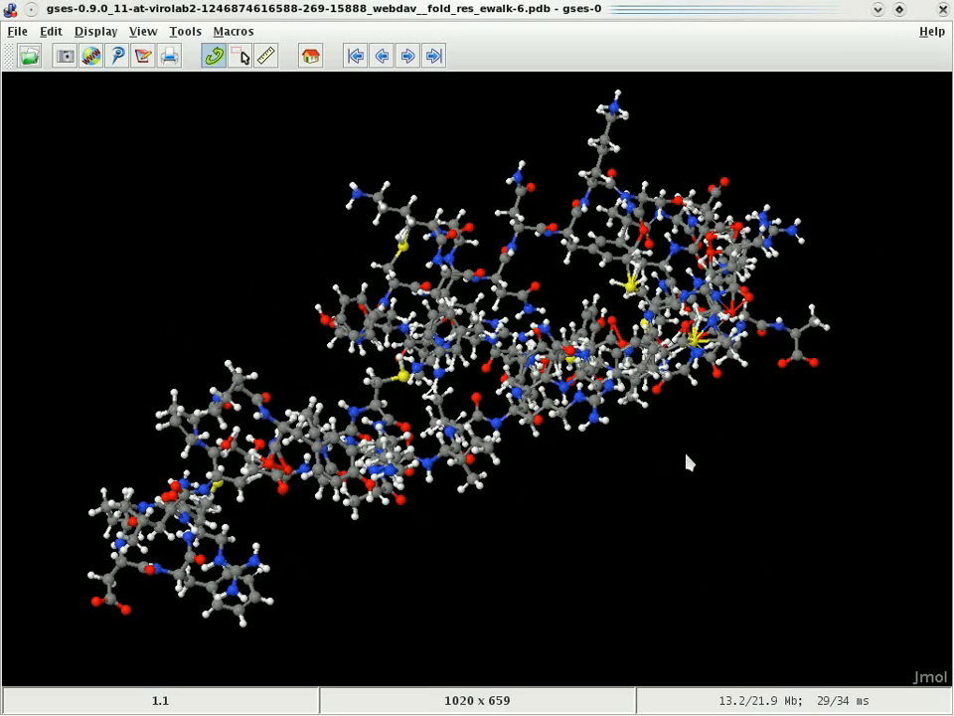
# Render the 4PTI molecule as Style > Structures > Ribbons and rotate it
pyautogui.rightClick(690, 462)
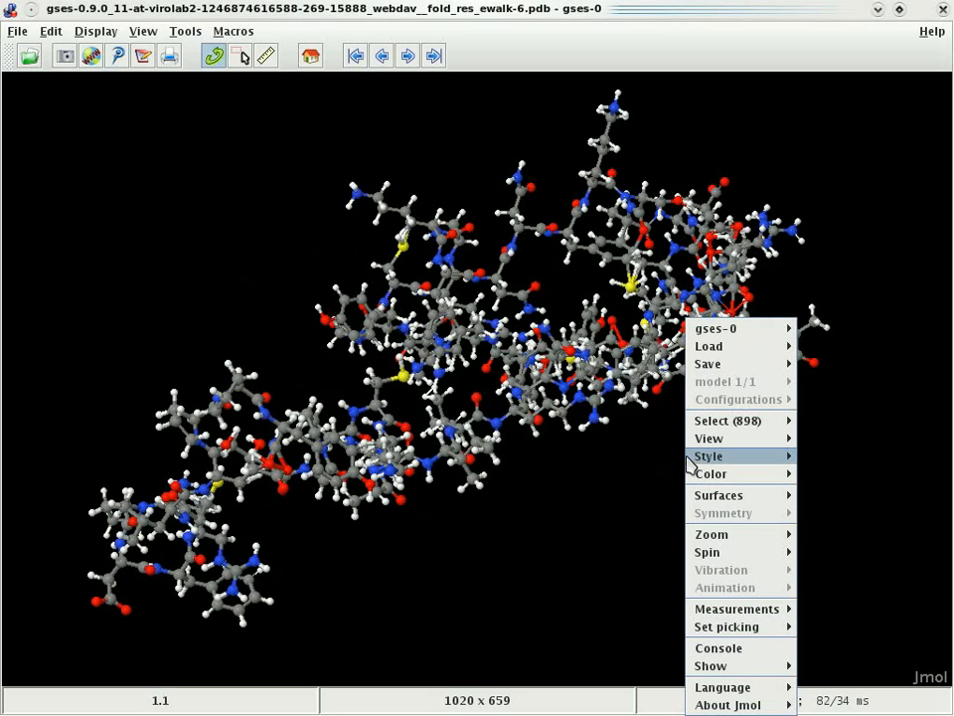
pyautogui.click(709, 455)
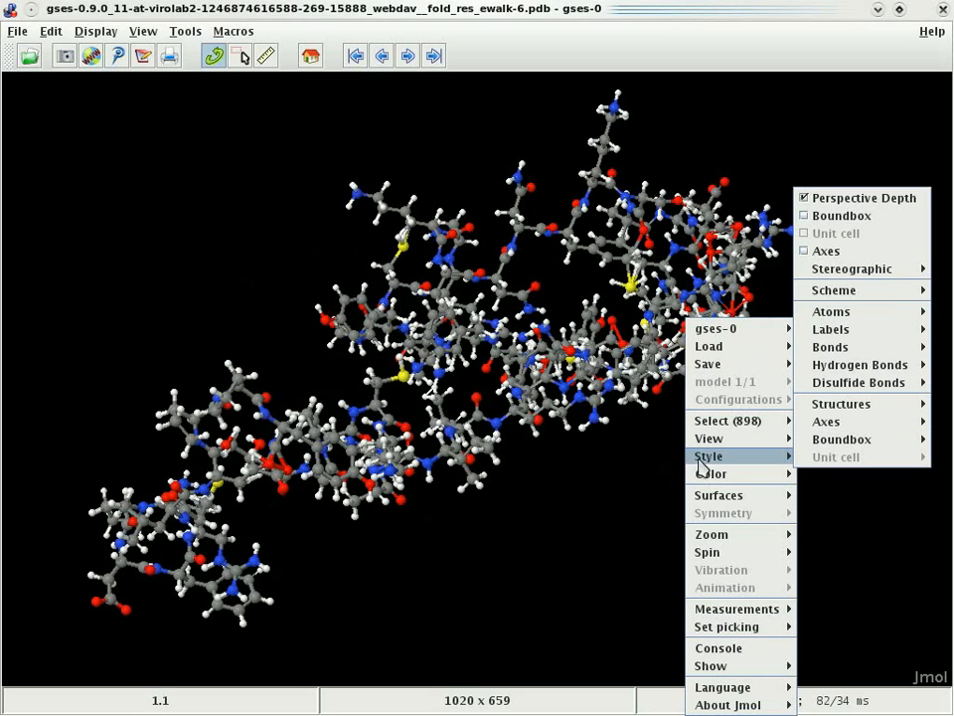
pyautogui.moveTo(780, 469)
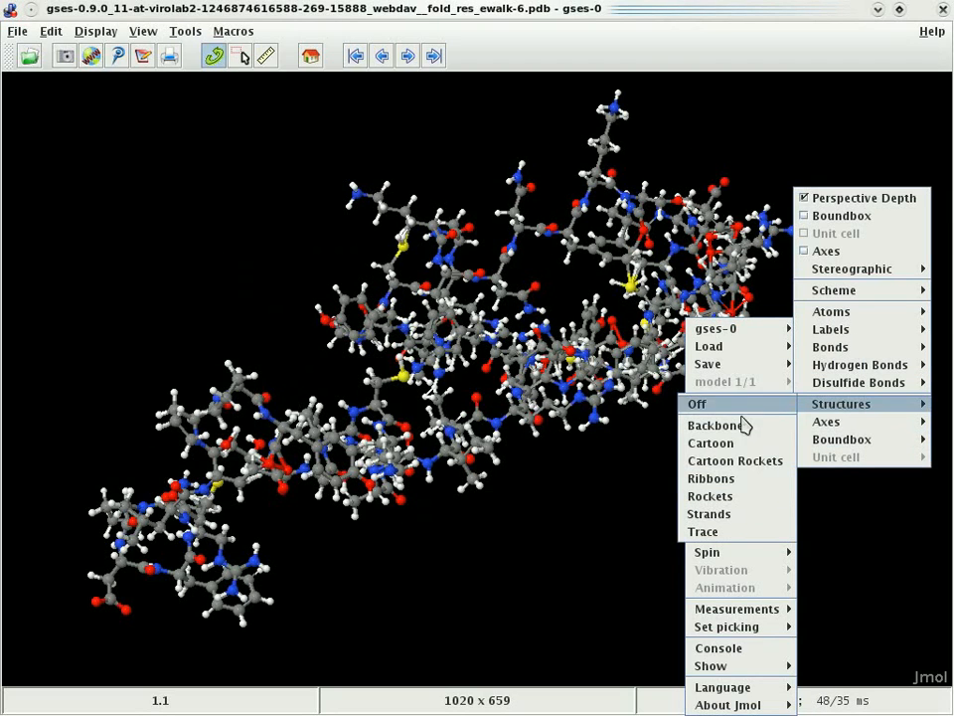
pyautogui.moveTo(736, 478)
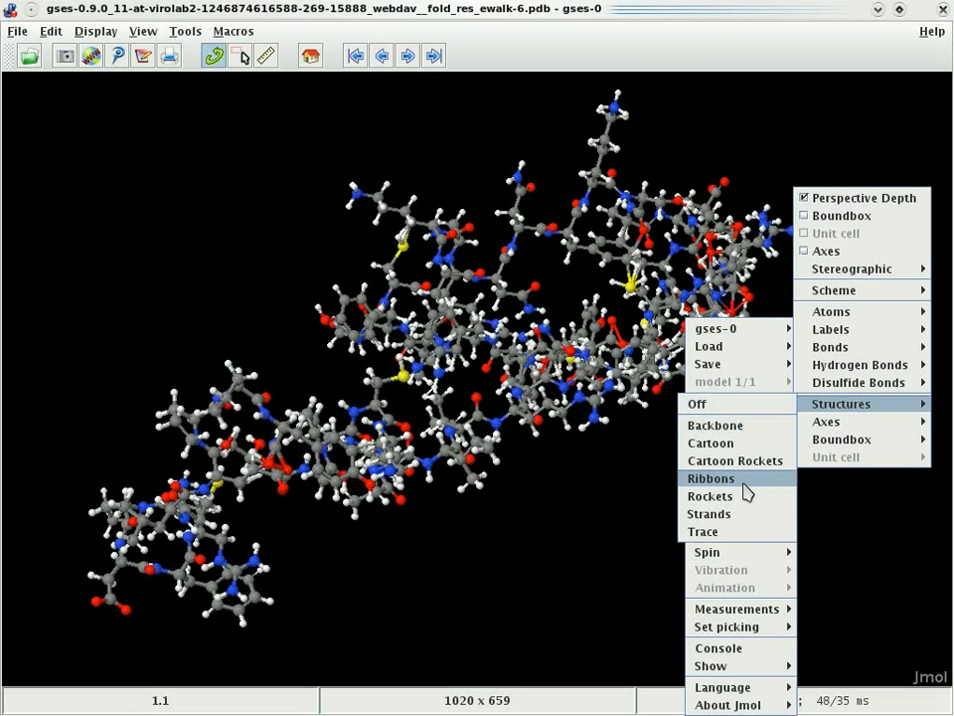
pyautogui.click(711, 478)
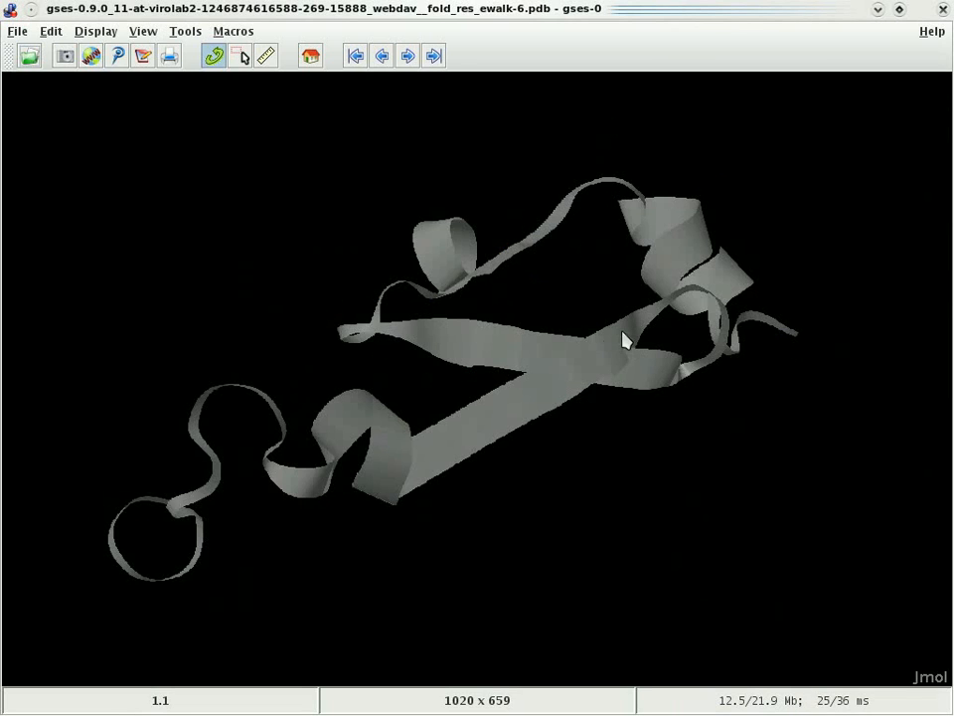
pyautogui.moveTo(621, 341); pyautogui.dragTo(417, 444)
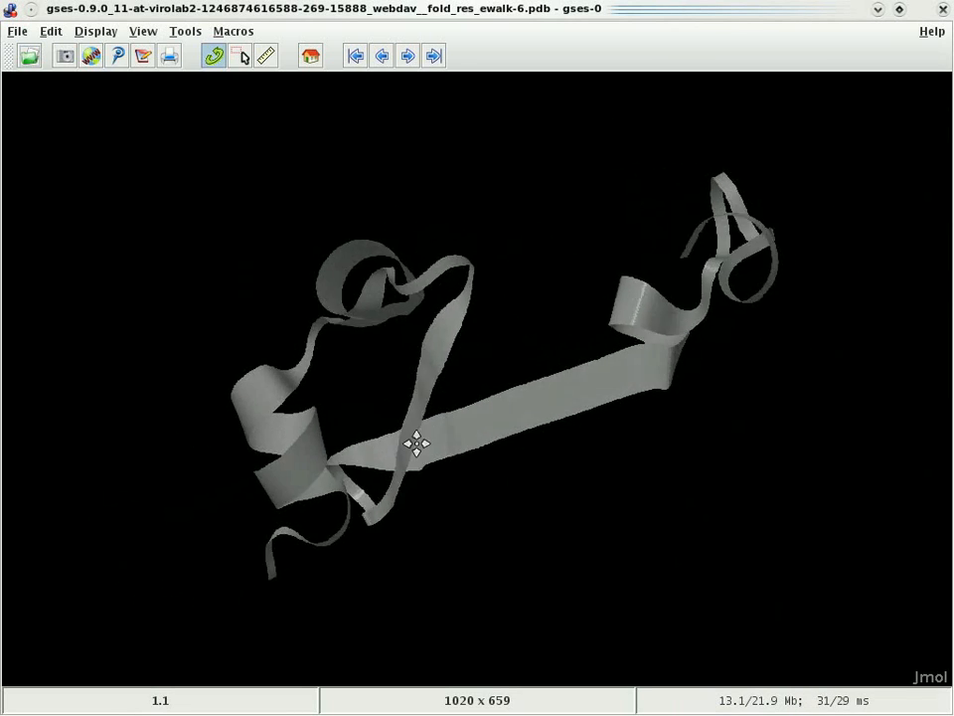